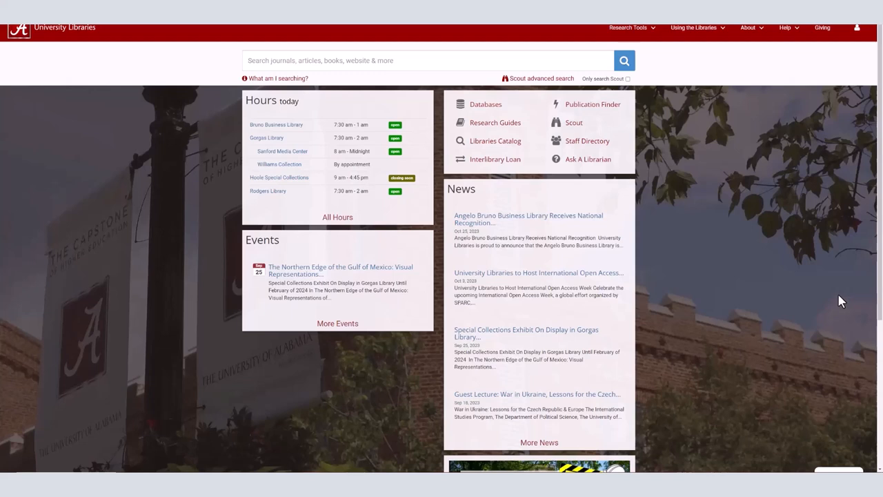
{"action": "mouse_move", "coordinate": [836, 301]}
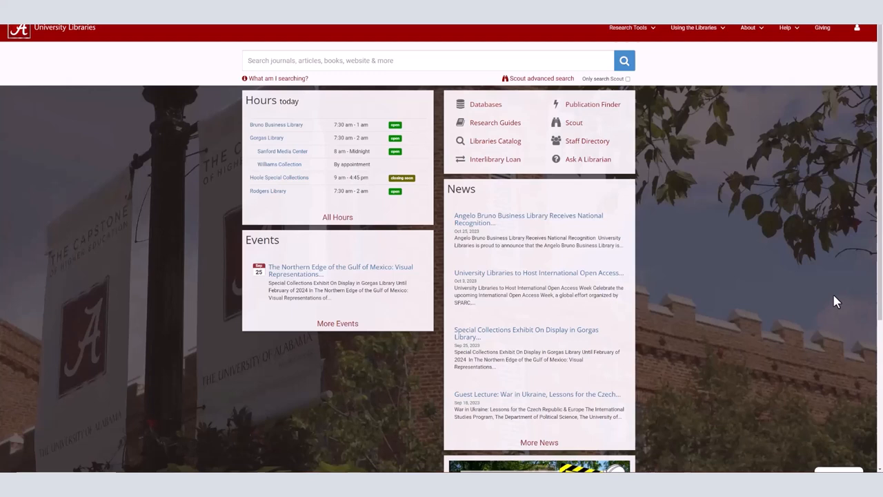
{"action": "mouse_move", "coordinate": [668, 133]}
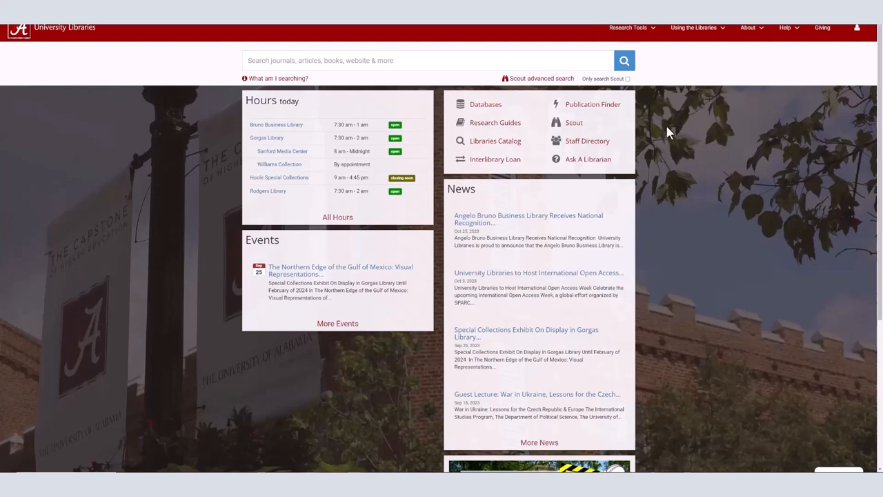
{"action": "mouse_move", "coordinate": [574, 121]}
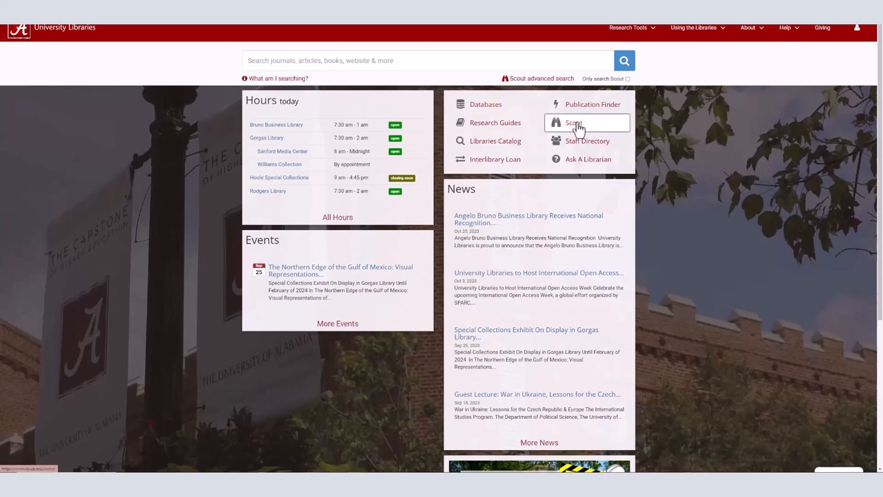
- Reach the Scout basic search and show its keyword, title or author search-type choices
{"action": "left_click", "coordinate": [574, 123]}
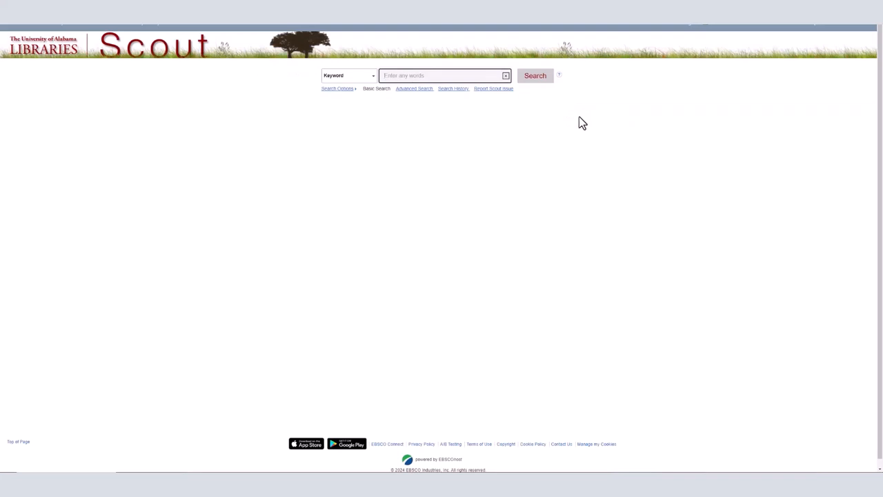
{"action": "left_click", "coordinate": [347, 75]}
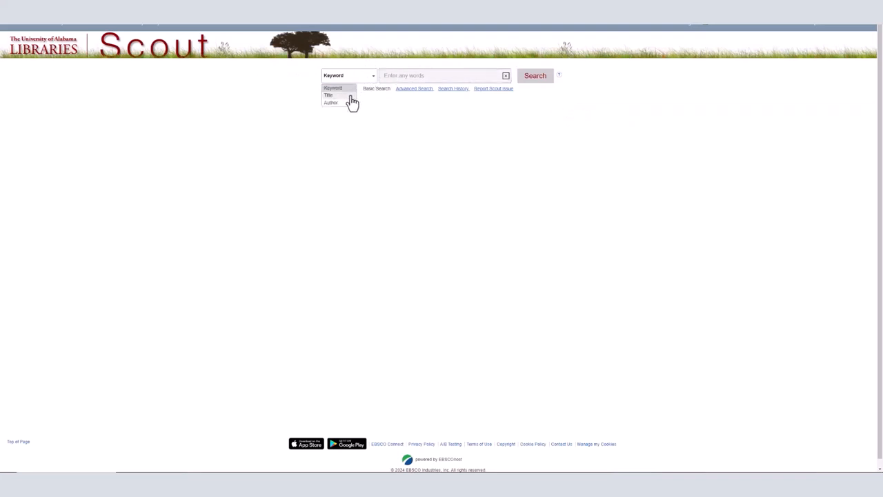
{"action": "mouse_move", "coordinate": [364, 79]}
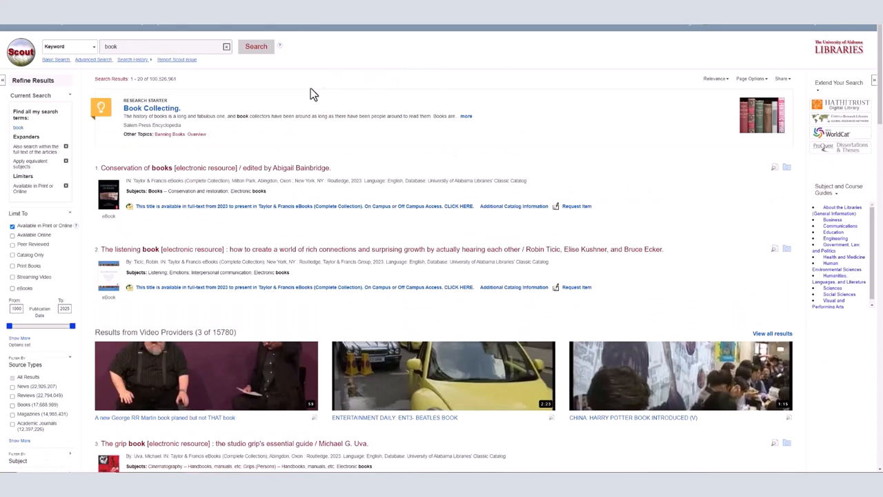
{"action": "mouse_move", "coordinate": [242, 207]}
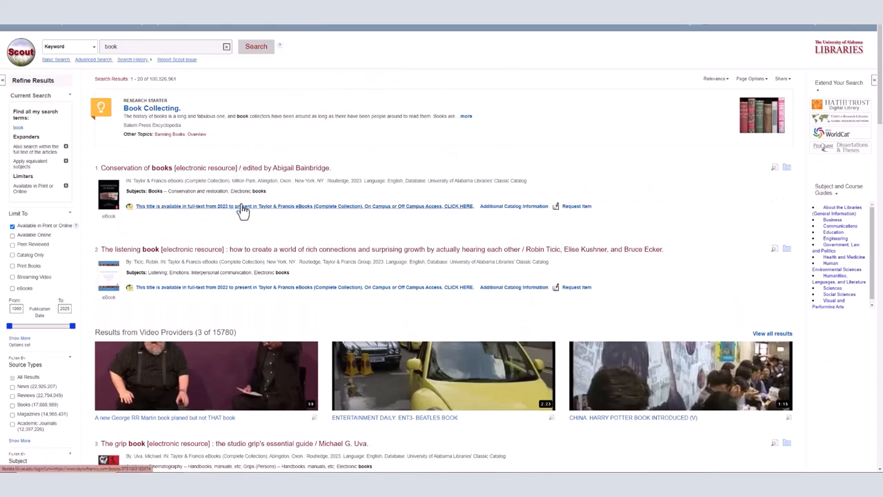
{"action": "scroll", "scroll_direction": "down", "scroll_amount": 3}
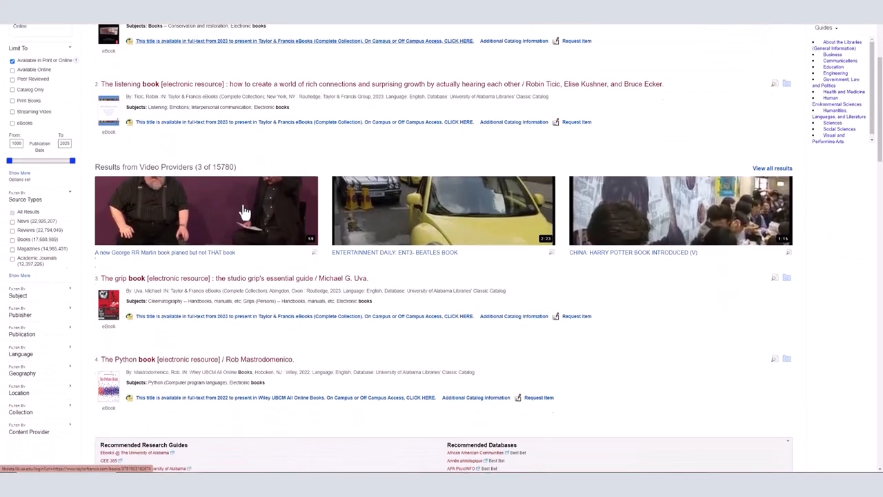
{"action": "scroll", "scroll_direction": "down", "scroll_amount": 3}
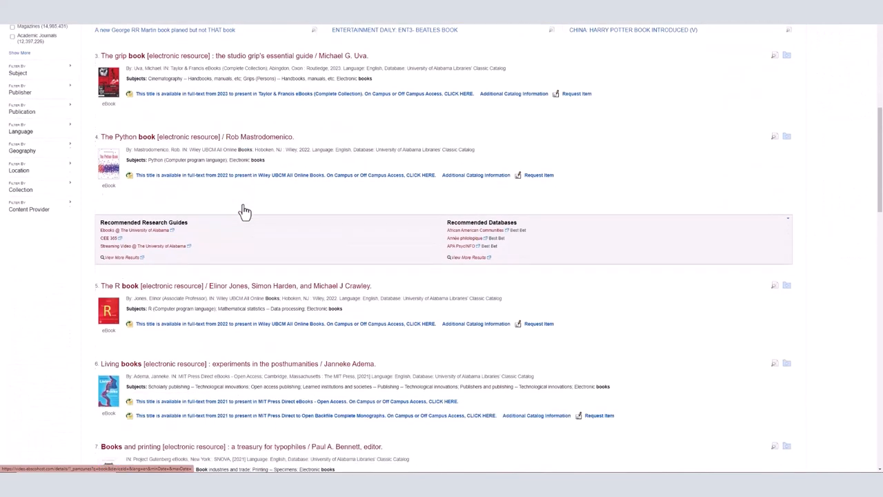
{"action": "scroll", "scroll_direction": "down", "scroll_amount": 3}
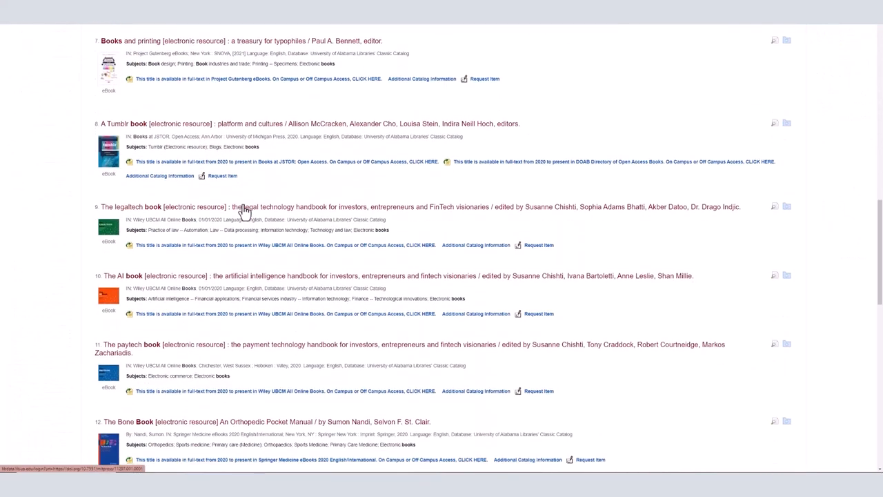
{"action": "scroll", "scroll_direction": "down", "scroll_amount": 3}
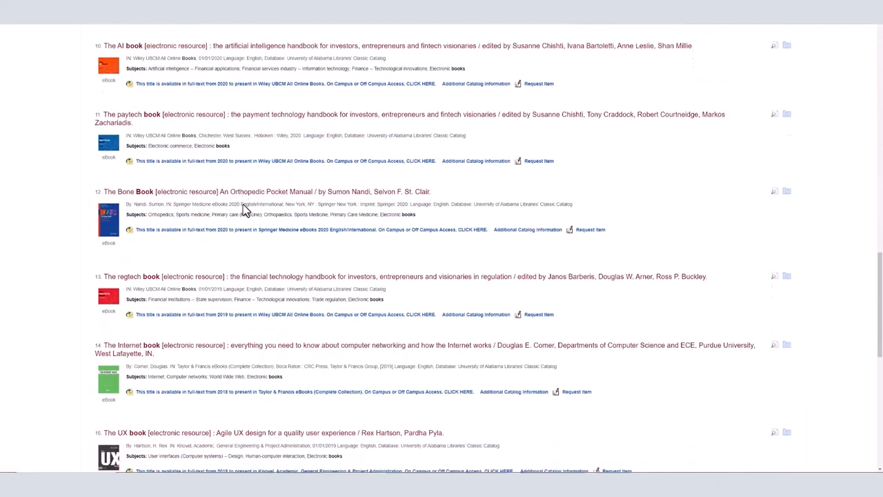
{"action": "scroll", "scroll_direction": "up", "scroll_amount": 3}
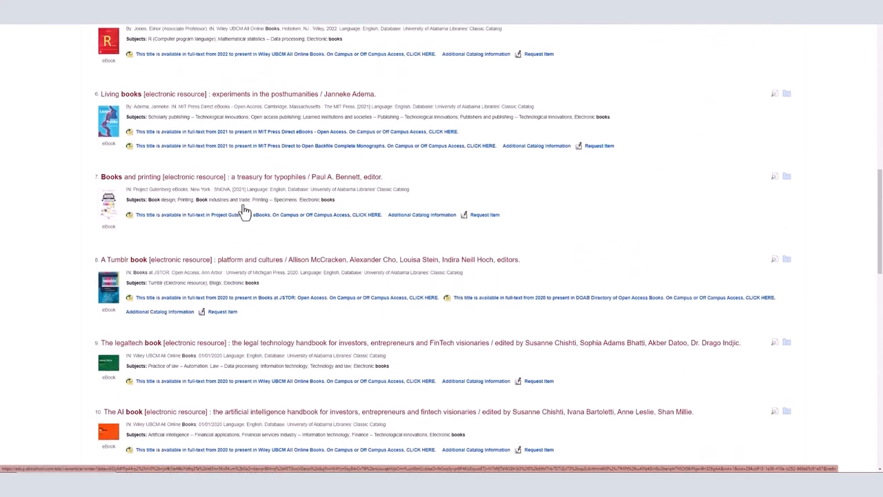
{"action": "scroll", "scroll_direction": "up", "scroll_amount": 3}
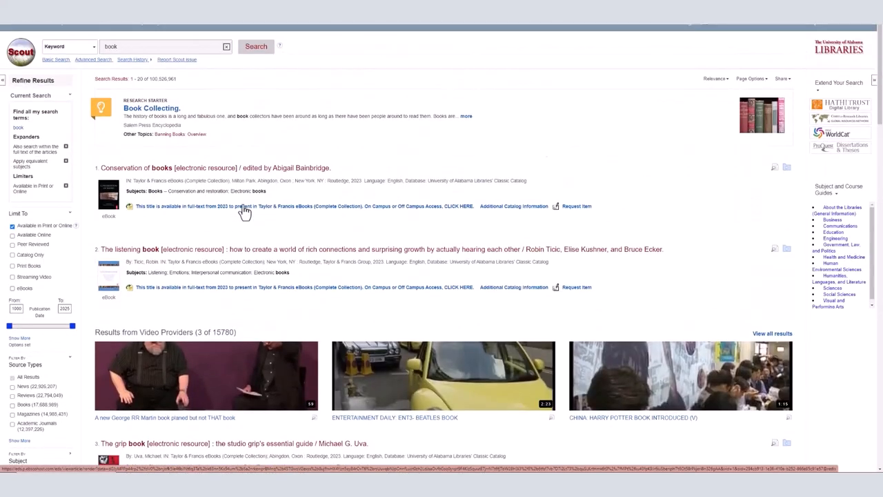